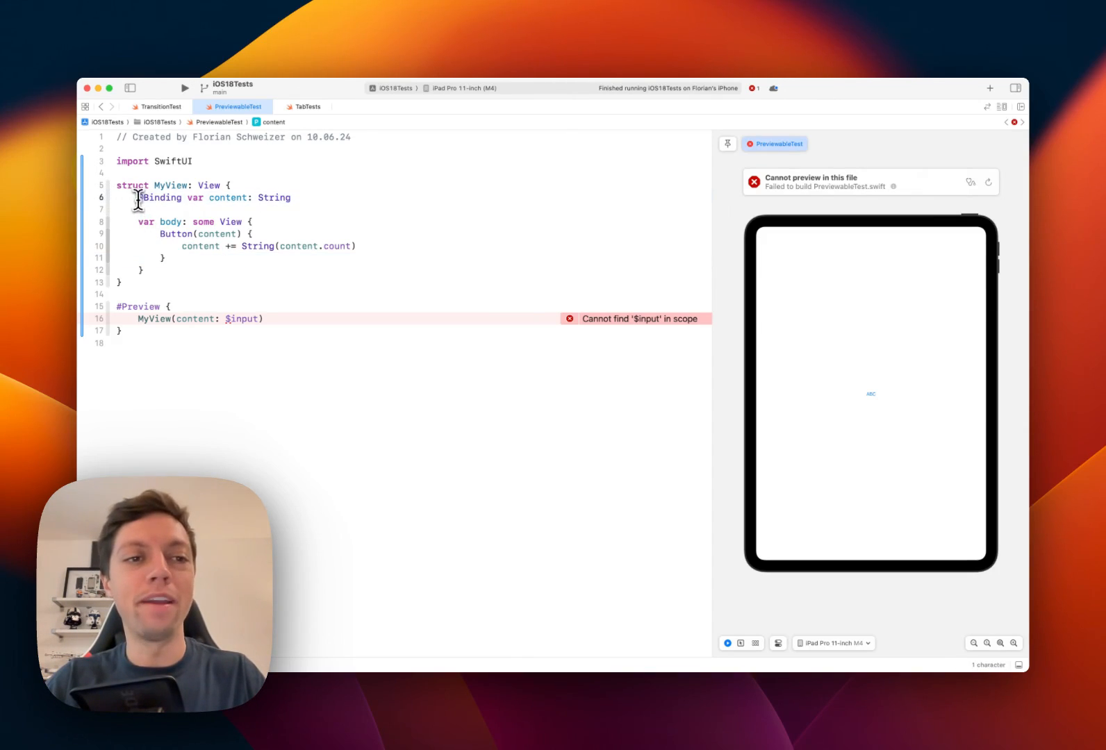
Make room inside #Preview for a state declaration above MyView(content: $input).
double_click(161, 198)
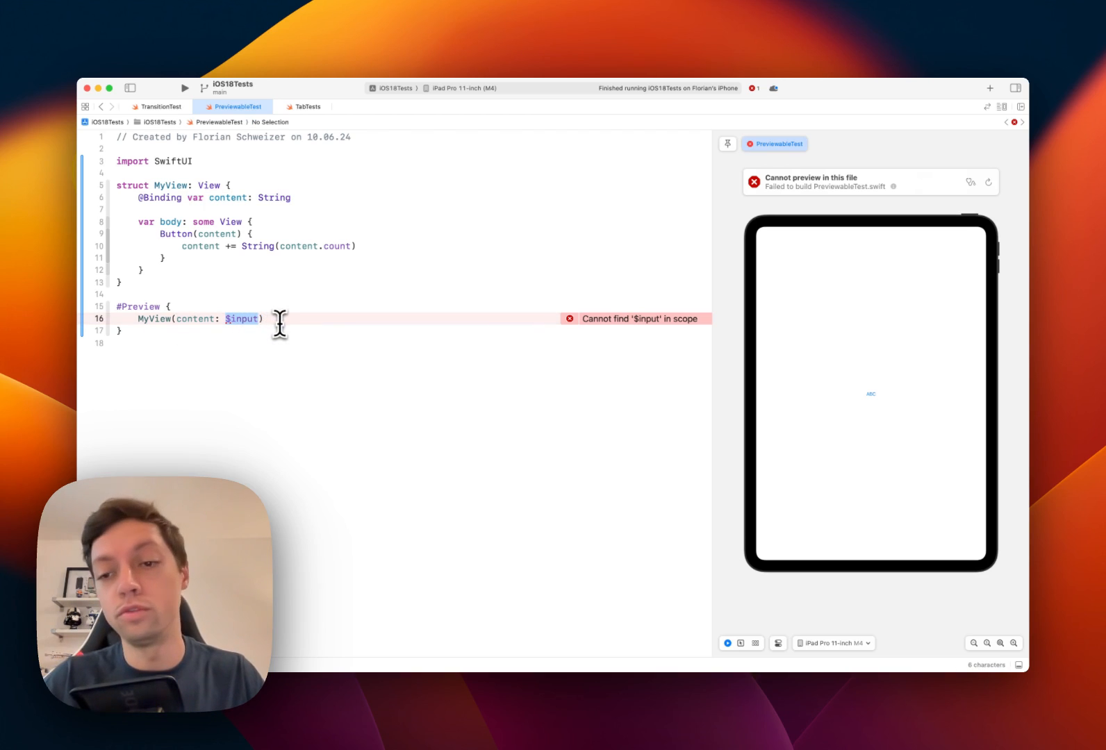
click(169, 305)
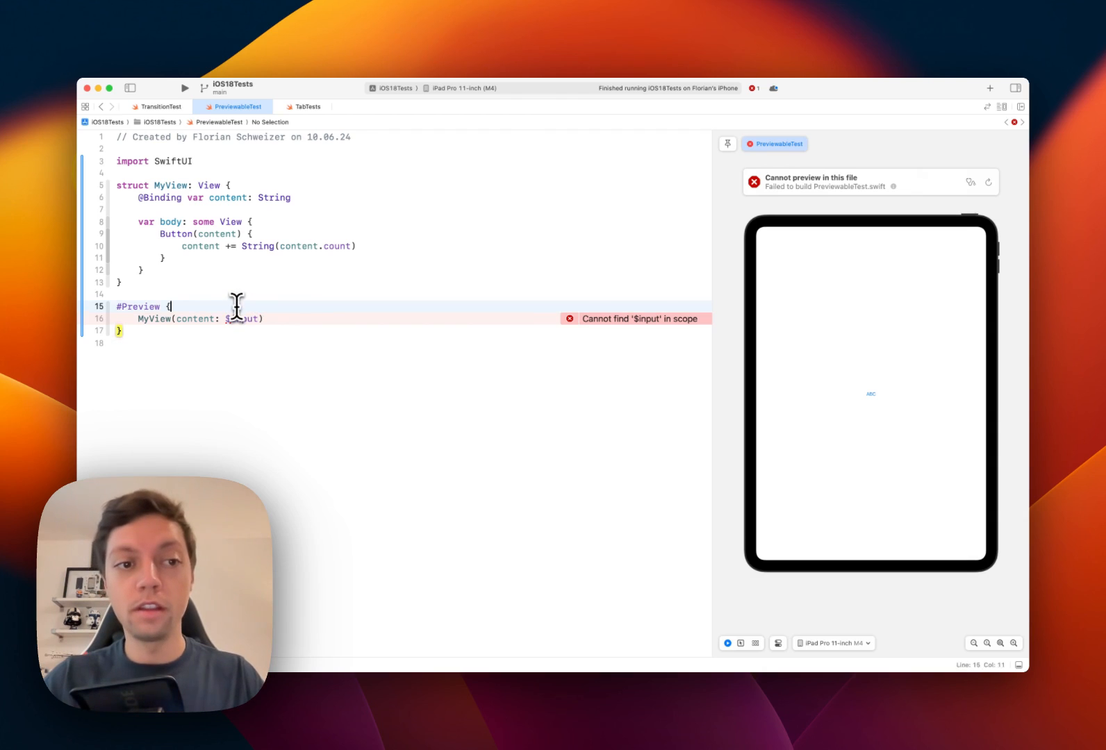
key(enter)
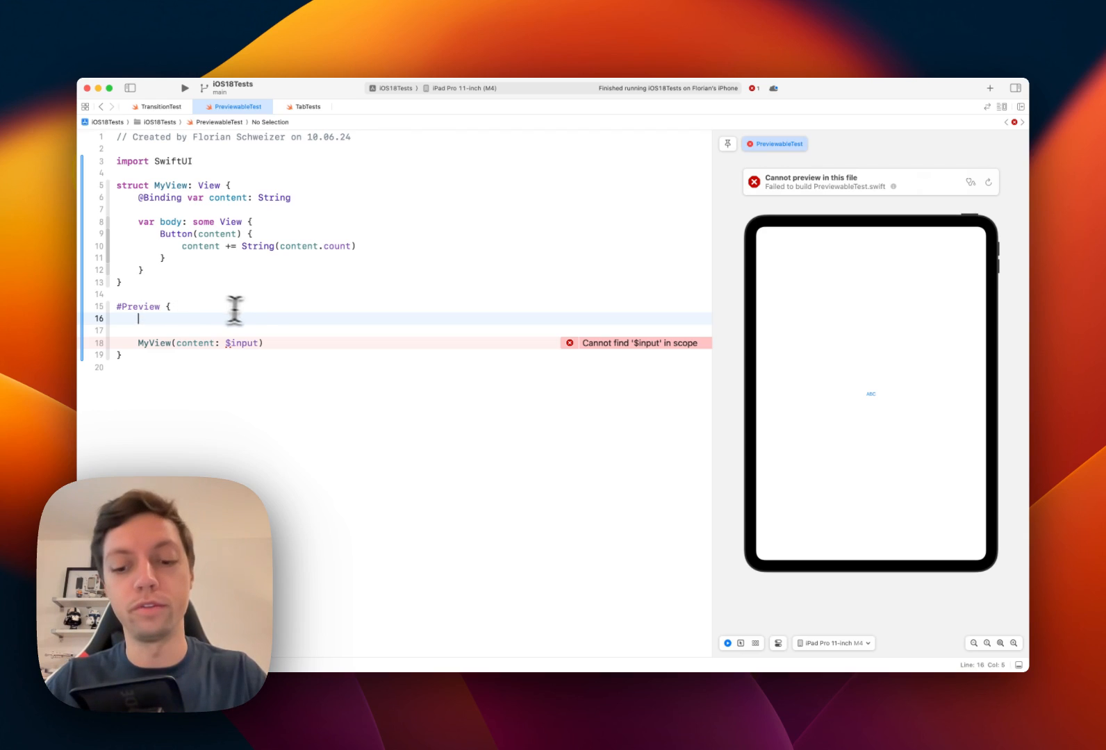
mouse_move(263, 325)
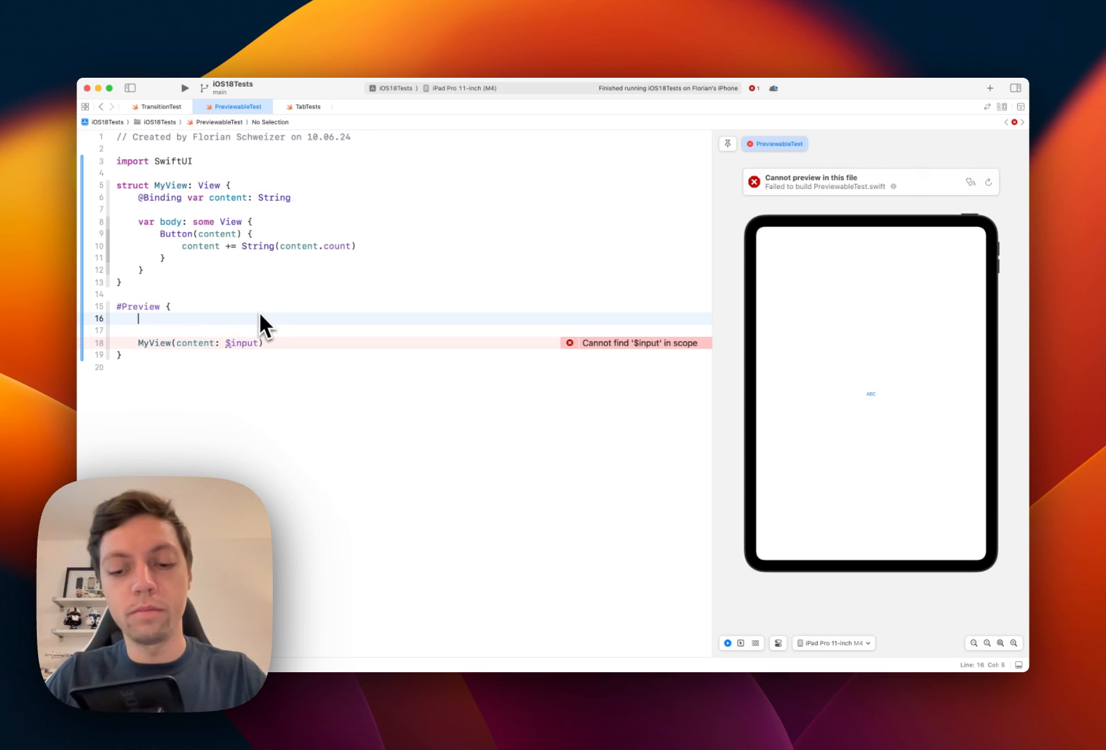
text(@Previewable)
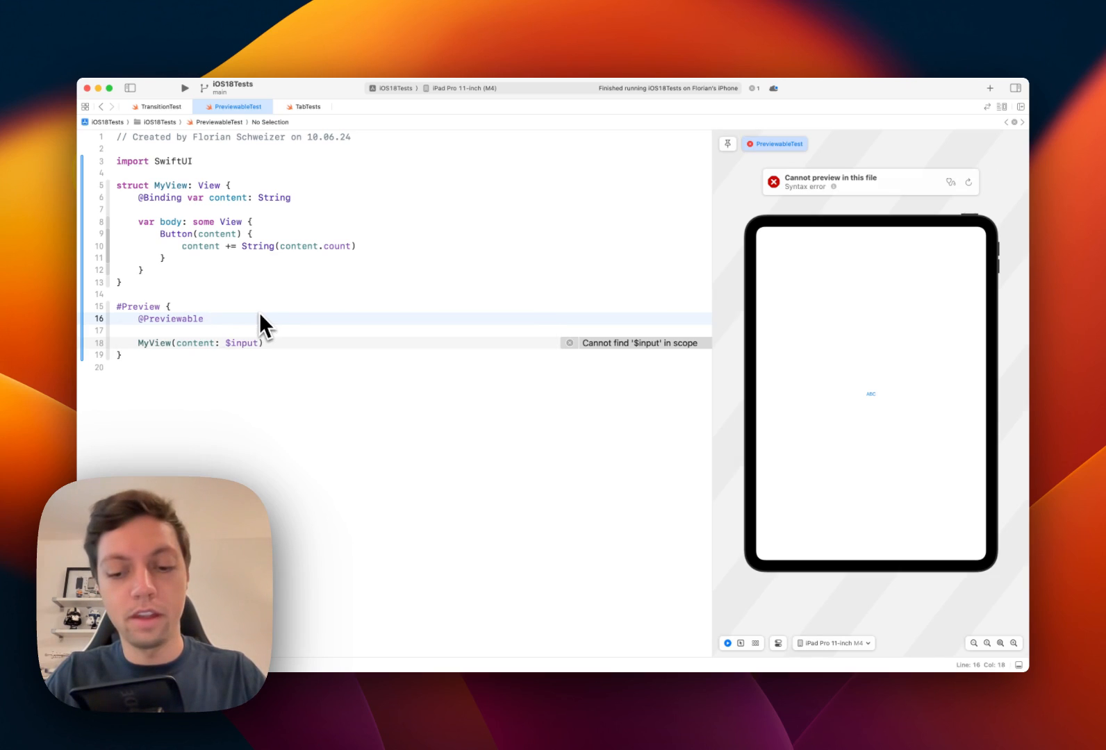
text(@State v)
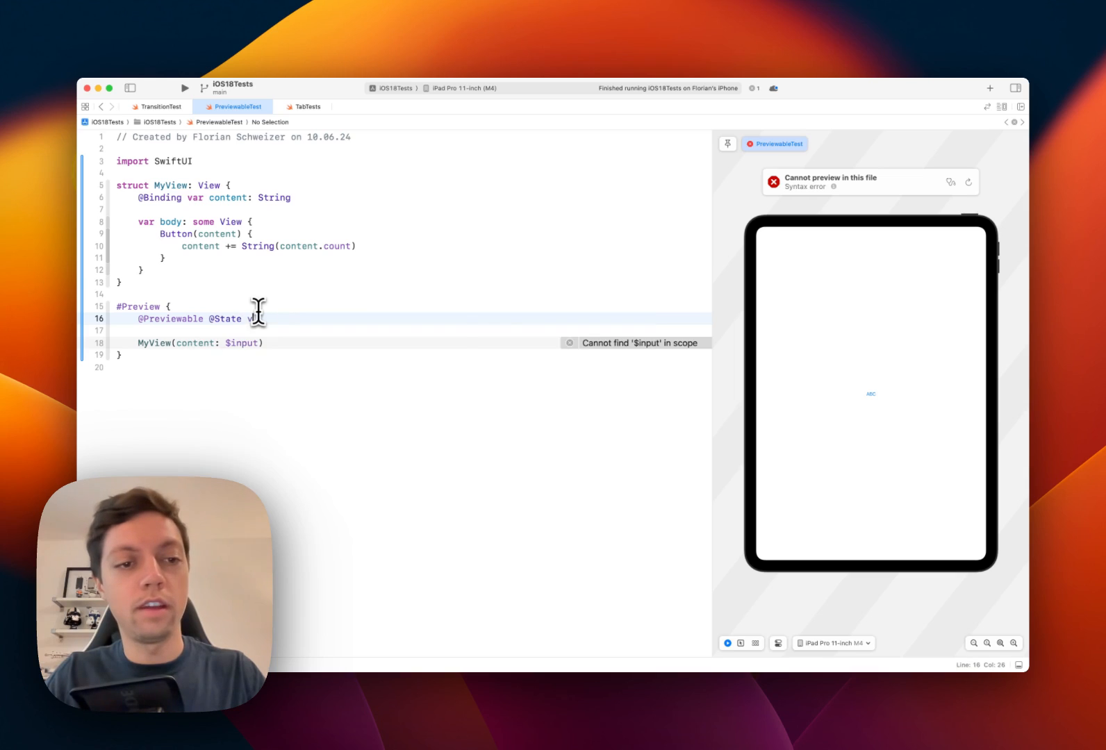
text(input =)
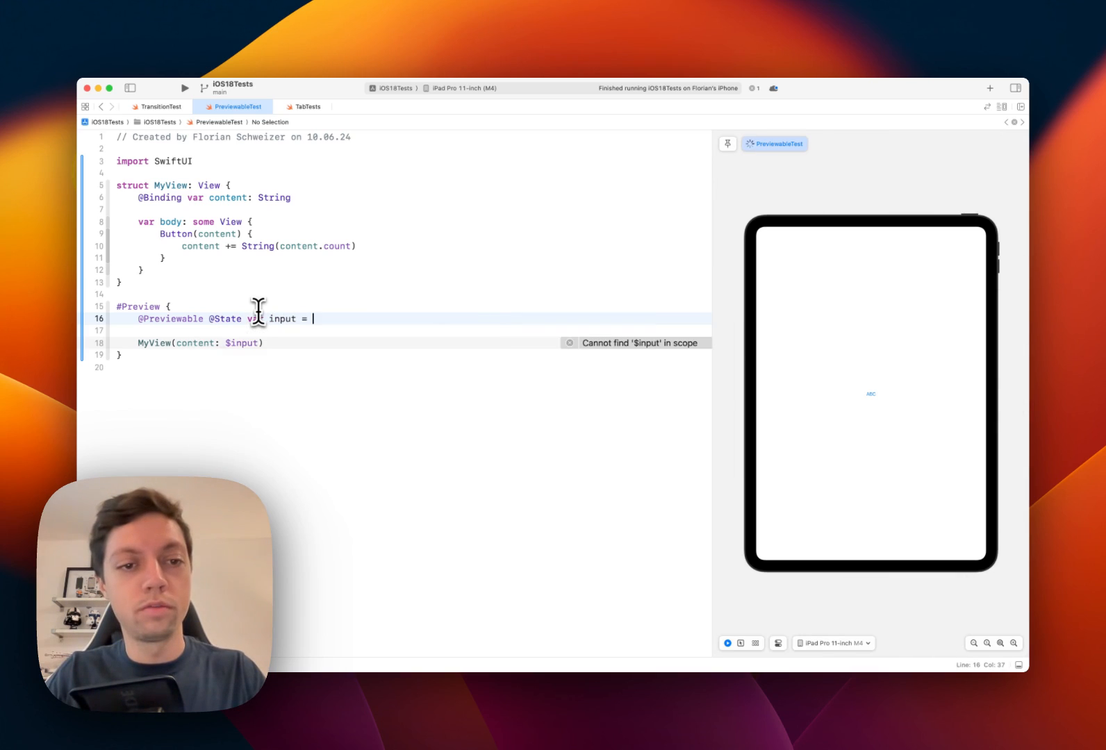
text("ABC")
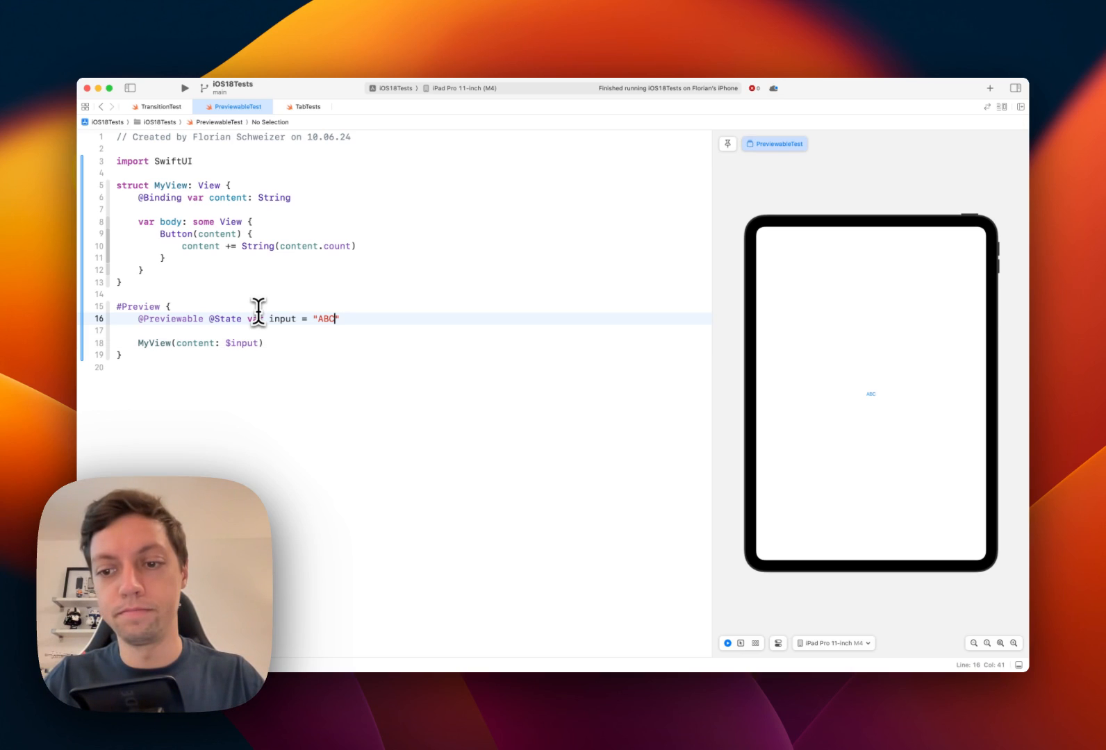
text(0)
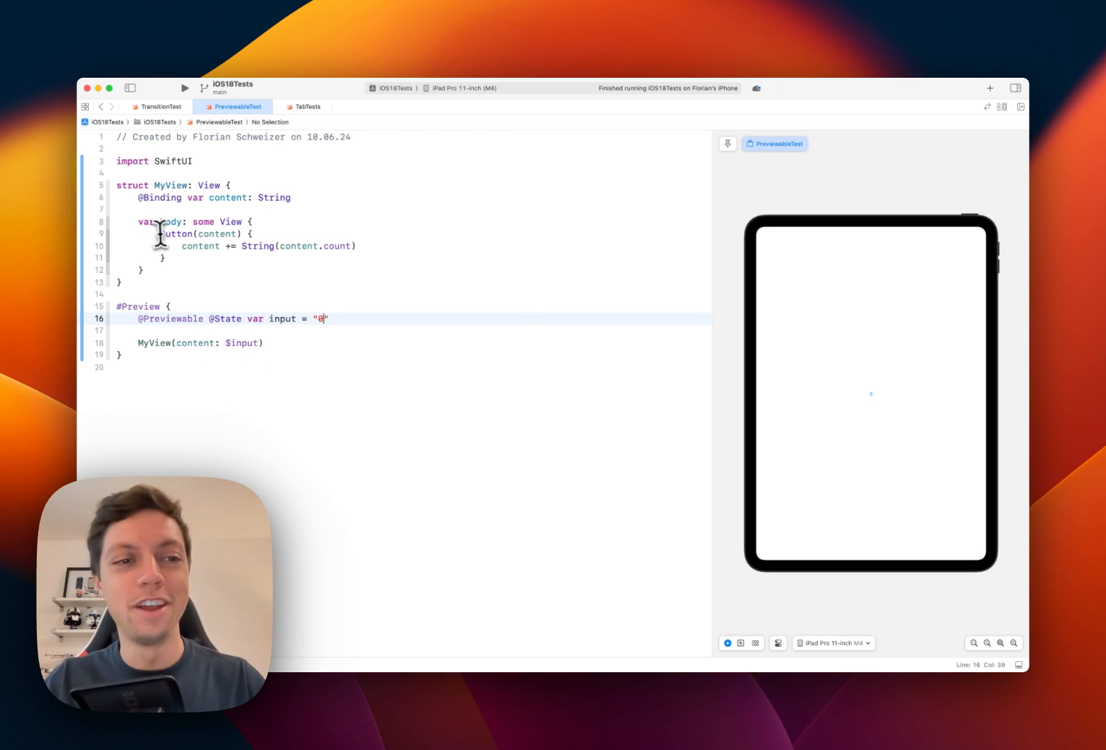
click(356, 246)
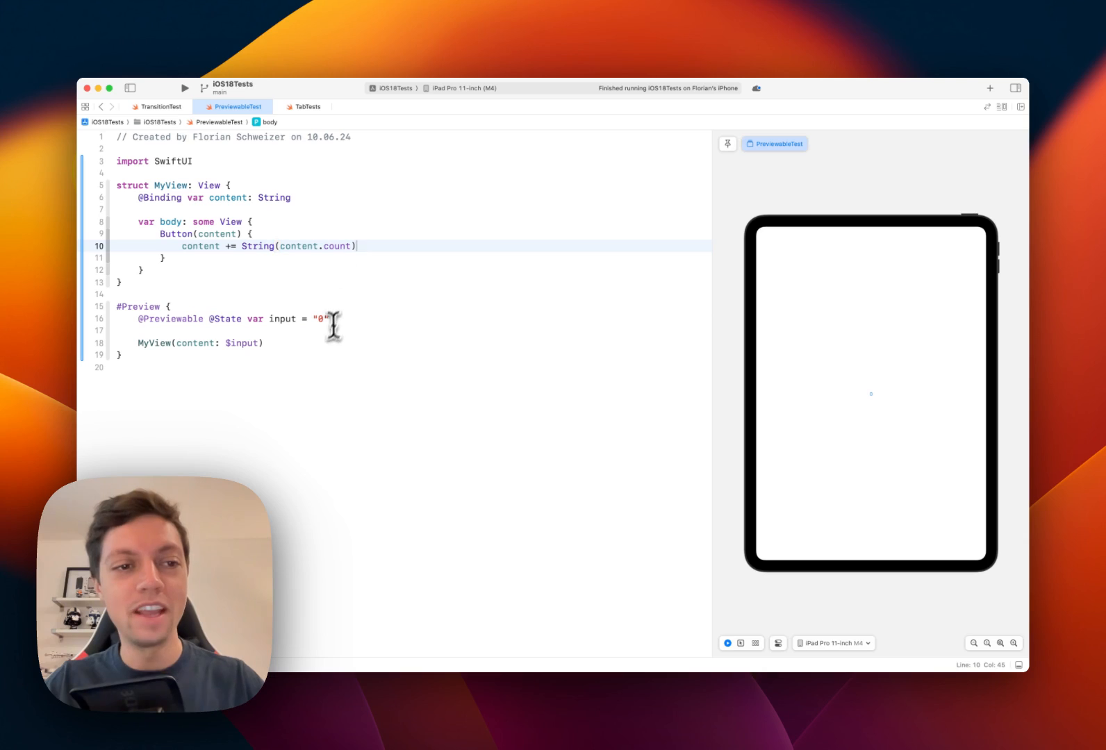
mouse_move(319, 344)
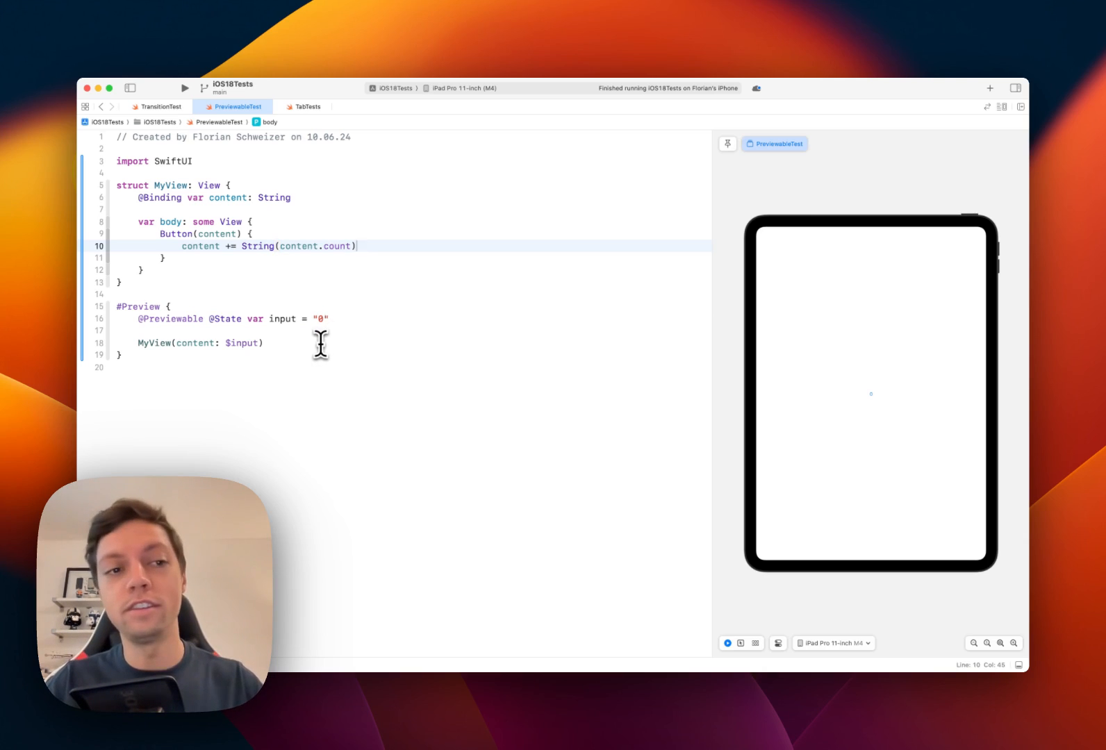
double_click(139, 306)
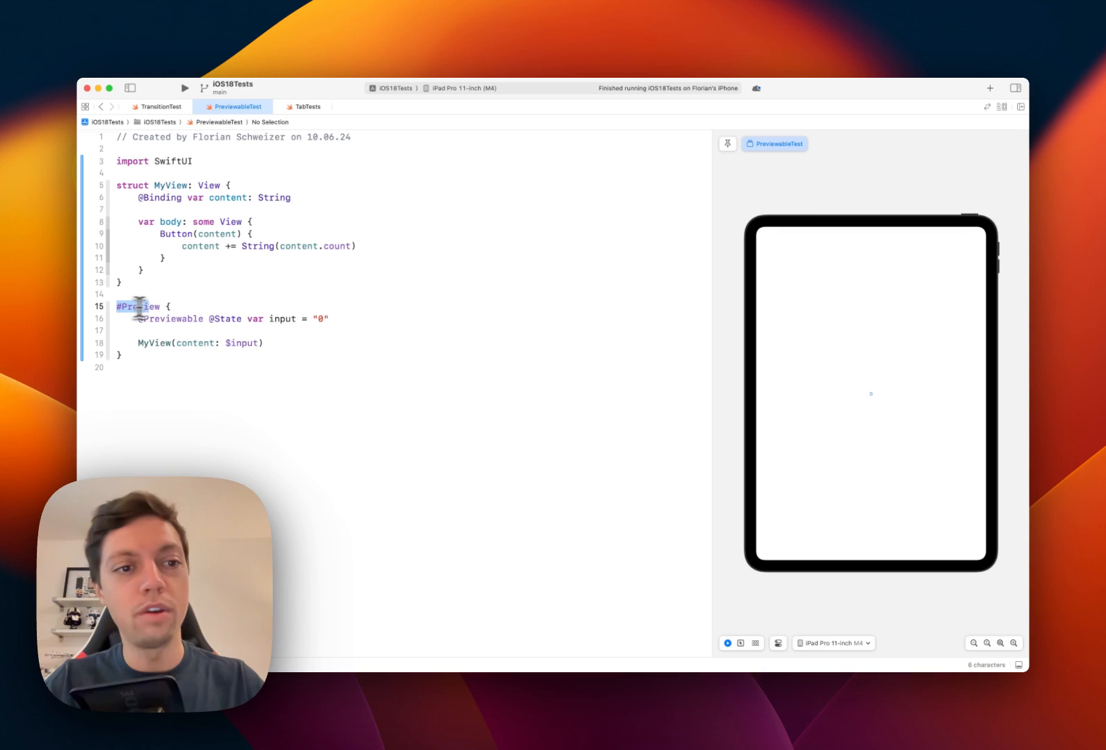
click(176, 306)
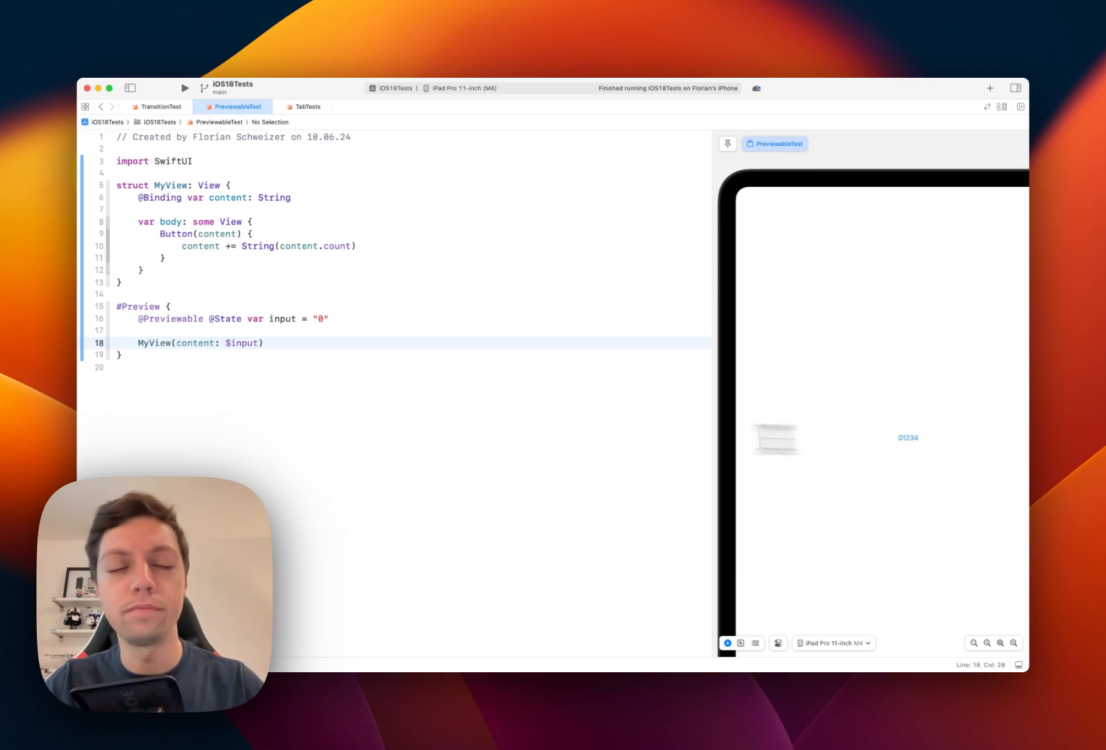
double_click(268, 245)
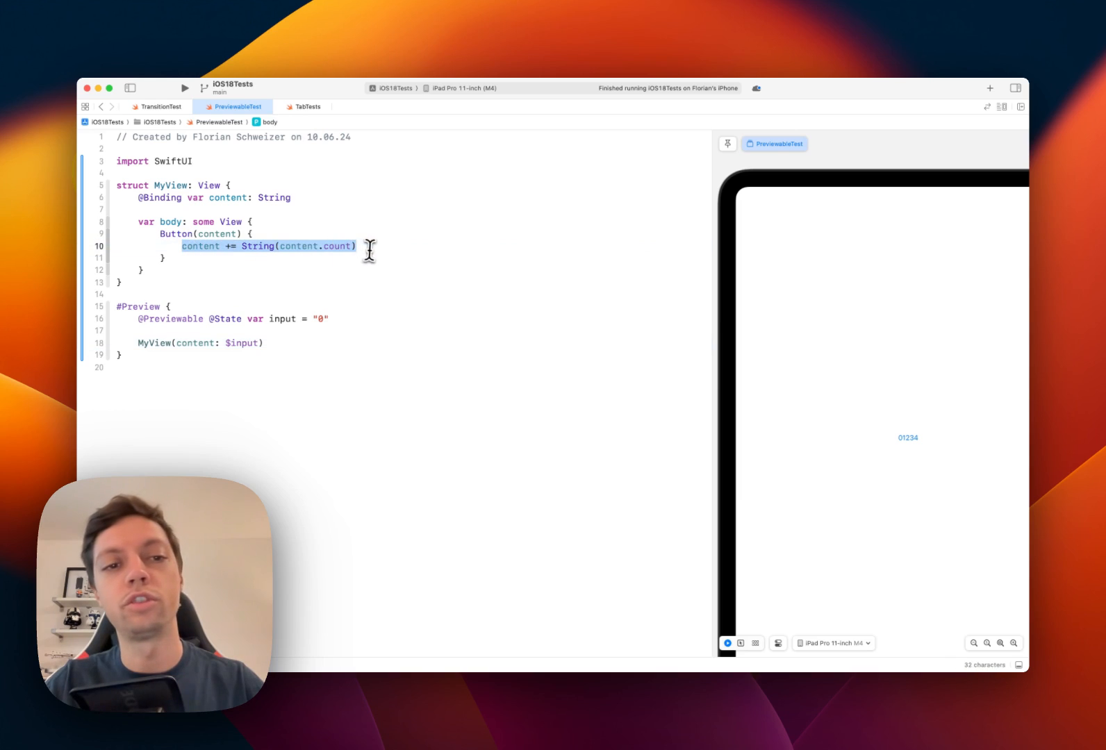
click(230, 343)
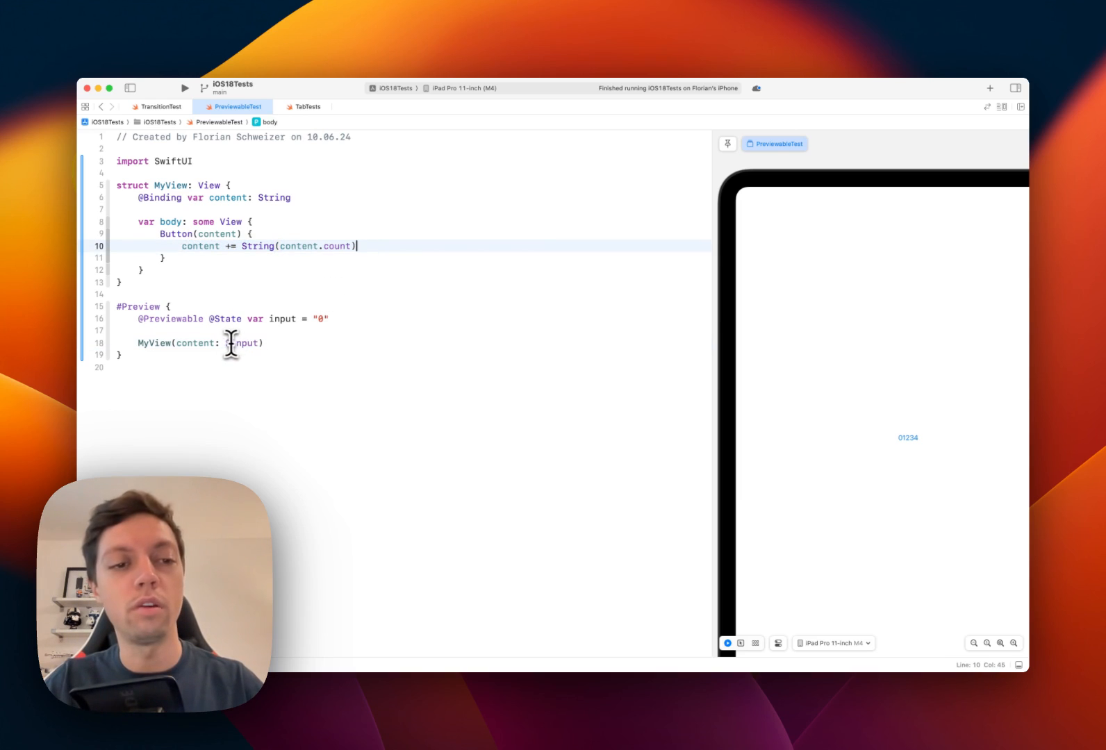
click(208, 318)
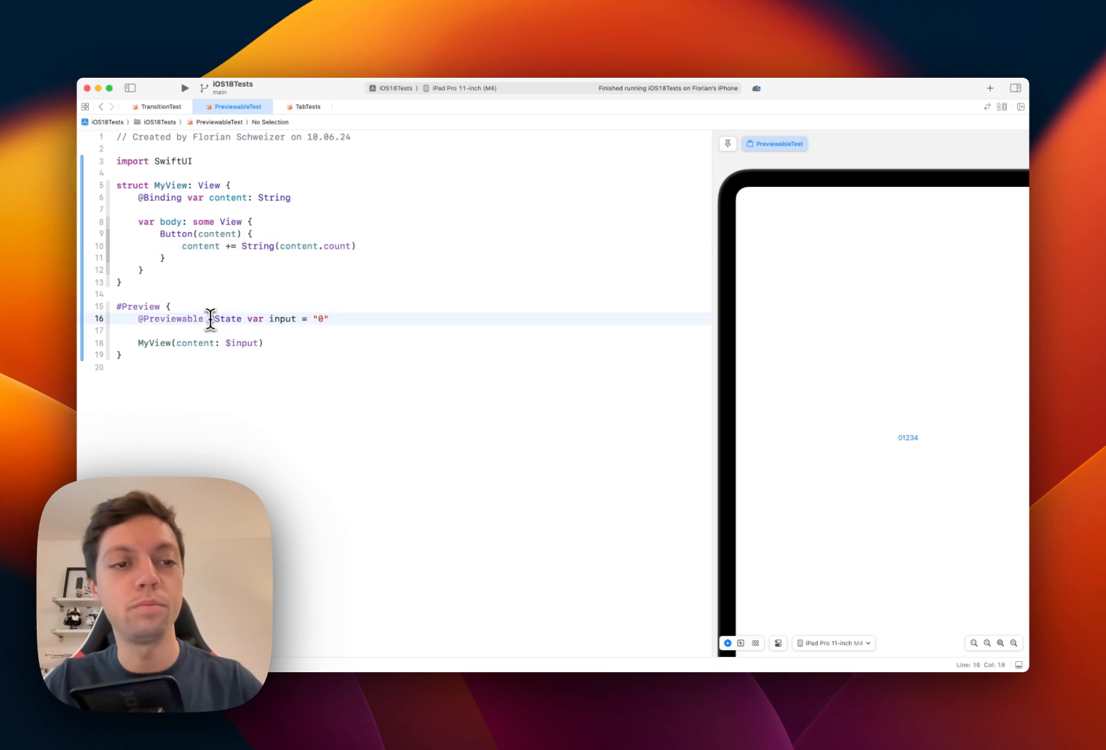